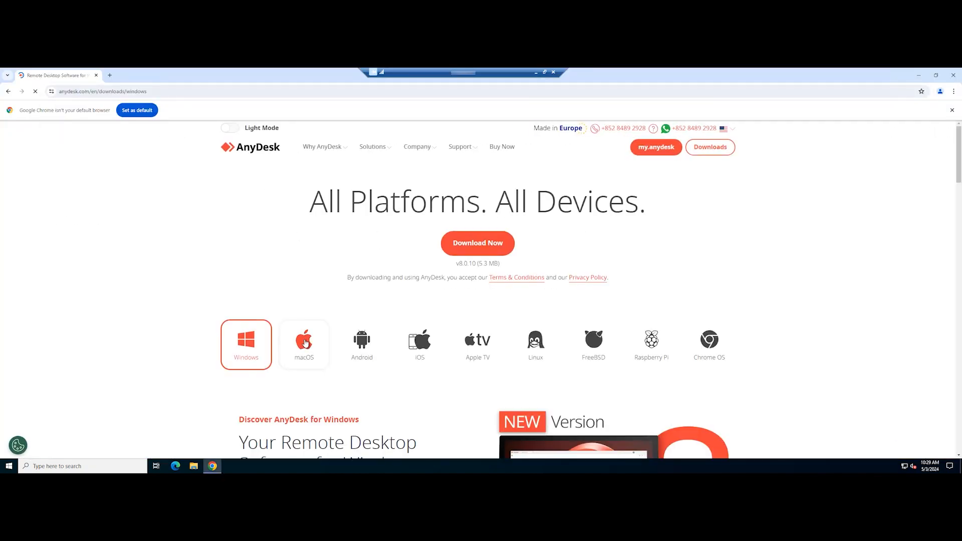
# - Check the macOS and Android tabs, then download AnyDesk.exe for Windows
pyautogui.click(303, 343)
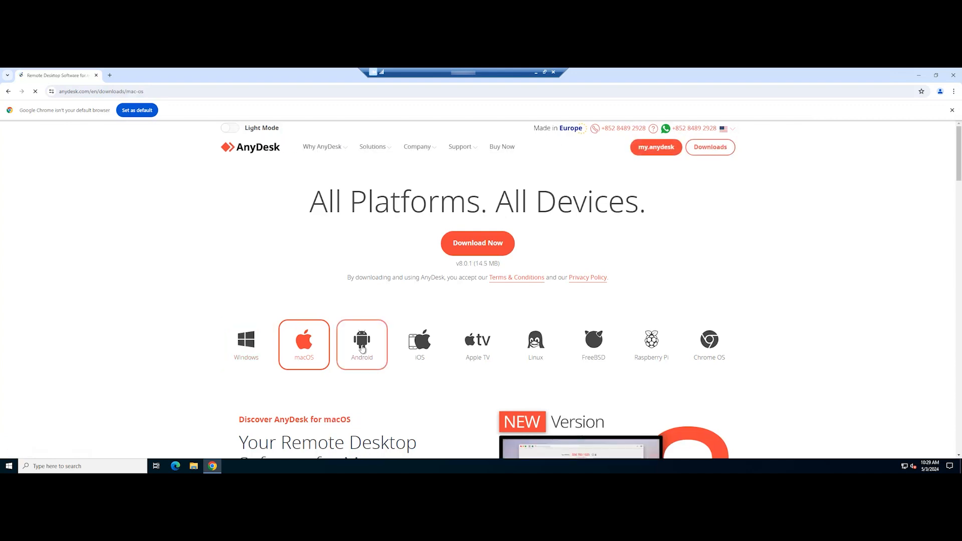
pyautogui.click(362, 344)
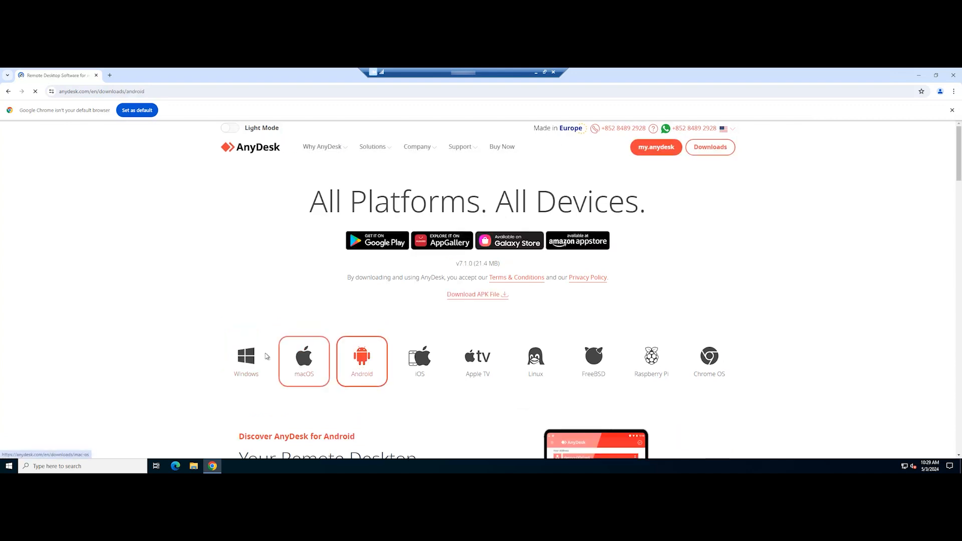
pyautogui.click(245, 360)
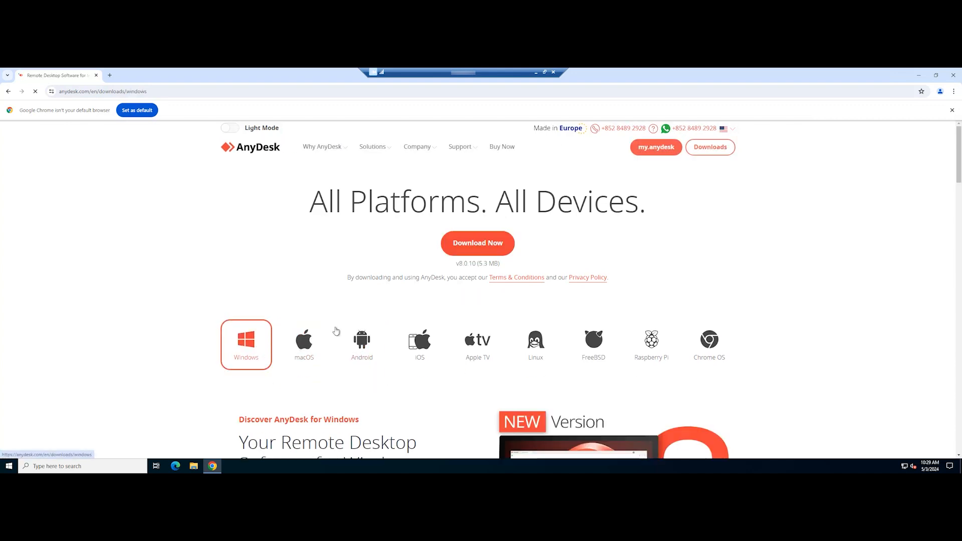
pyautogui.click(477, 243)
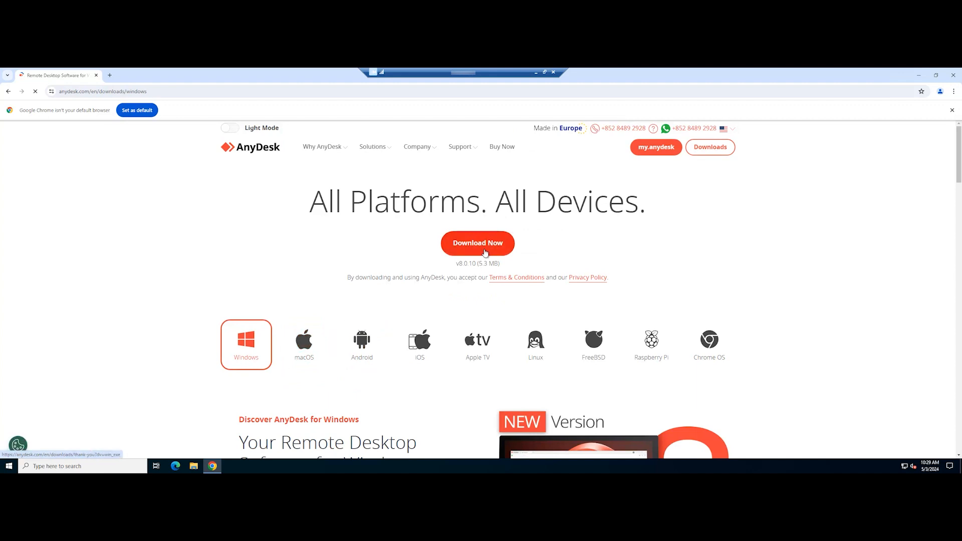
pyautogui.click(477, 242)
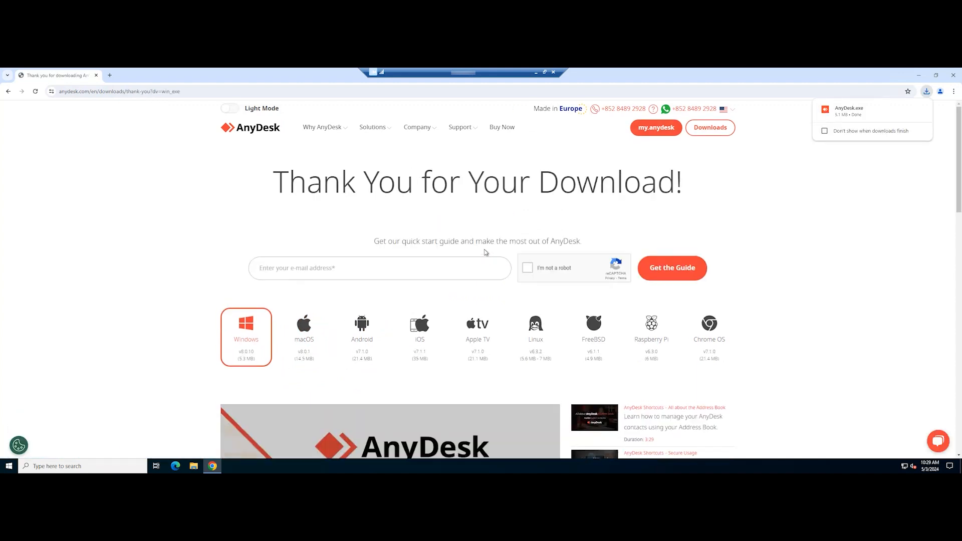
# - Launch AnyDesk.exe from the Downloads folder
pyautogui.click(194, 466)
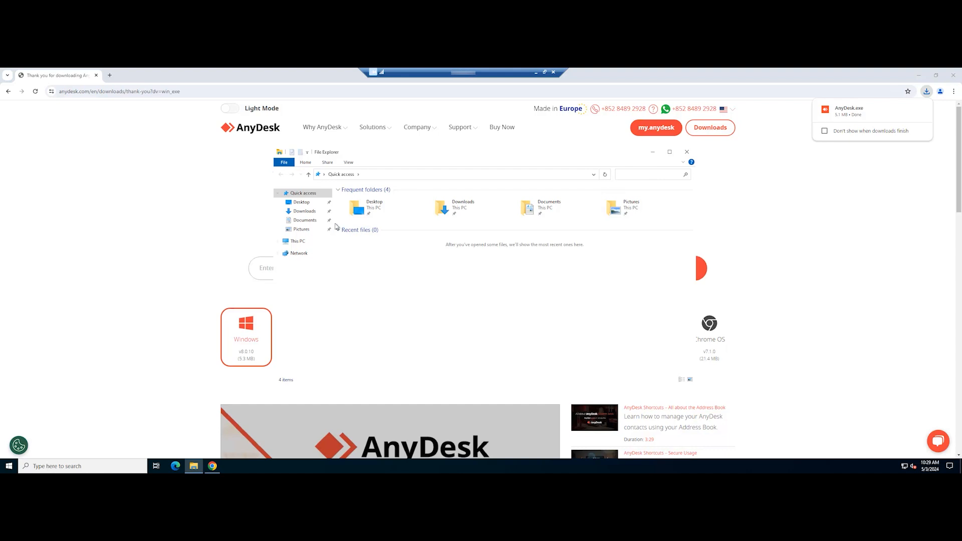
pyautogui.click(304, 211)
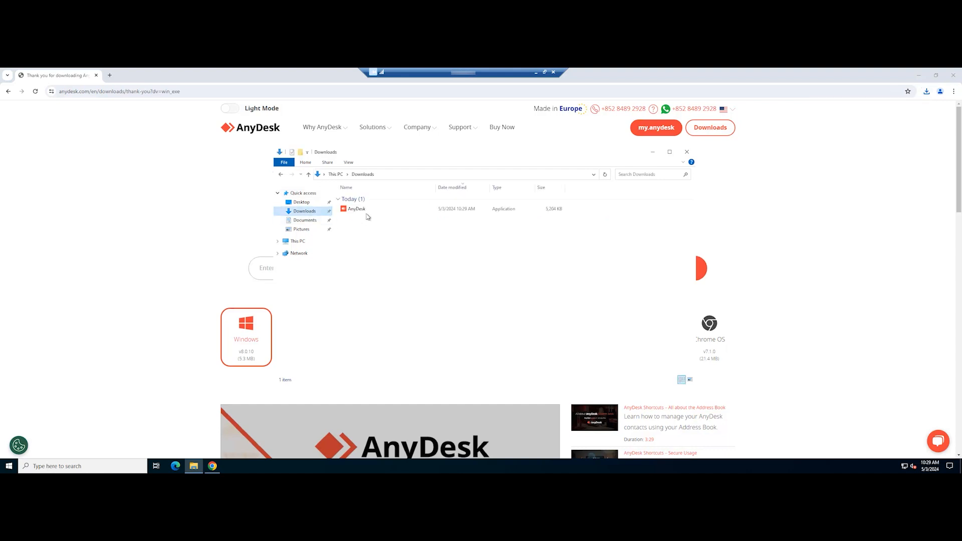
pyautogui.click(355, 208)
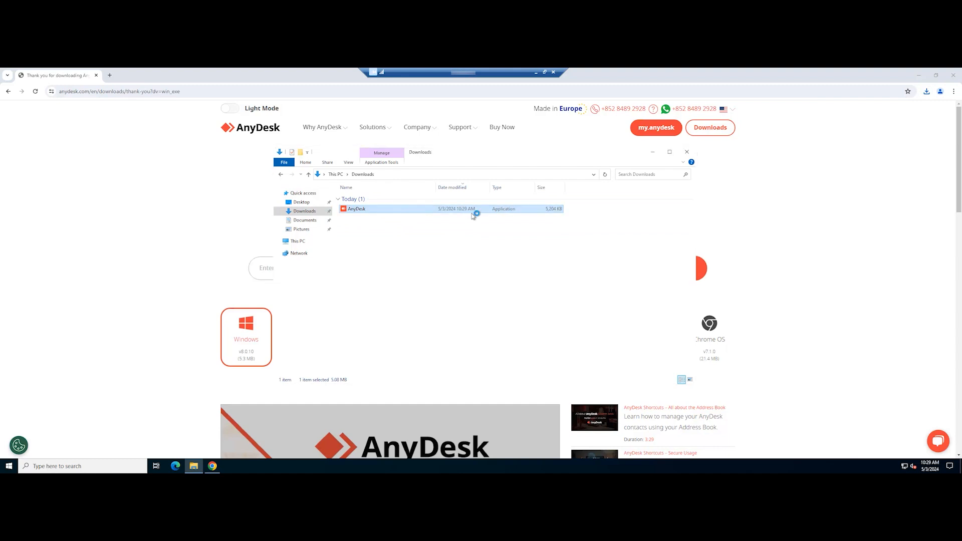
pyautogui.doubleClick(356, 209)
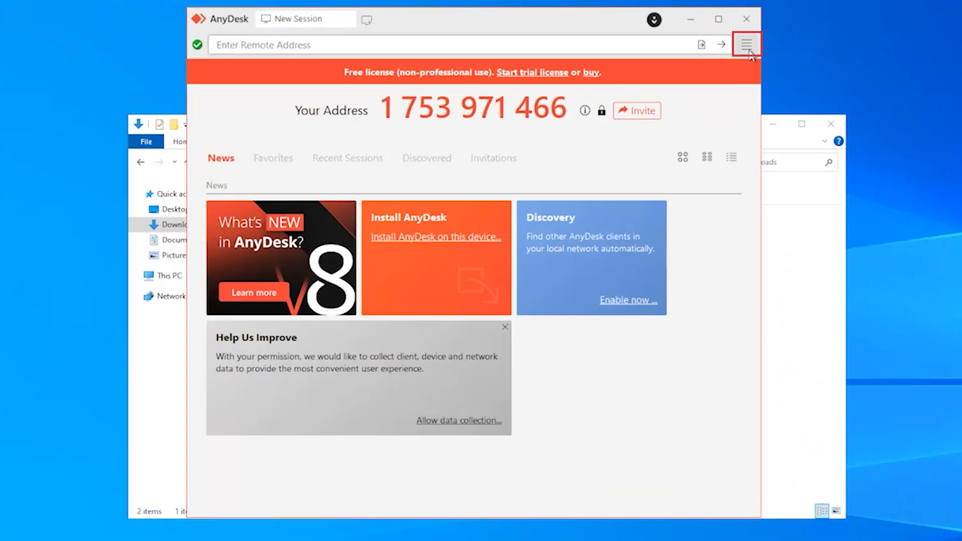
# - Open the Full Access profile on the Permissions settings page
pyautogui.click(745, 44)
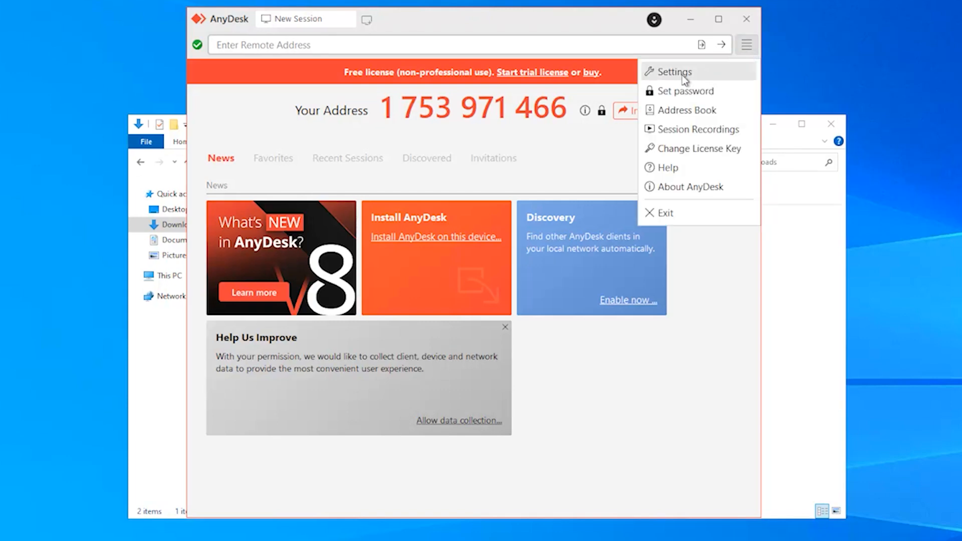
pyautogui.click(674, 71)
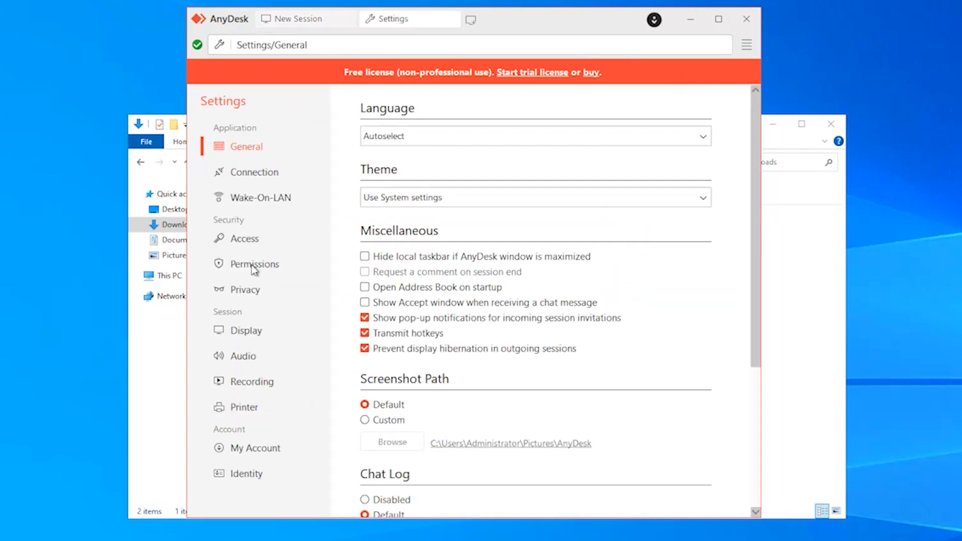
pyautogui.click(254, 264)
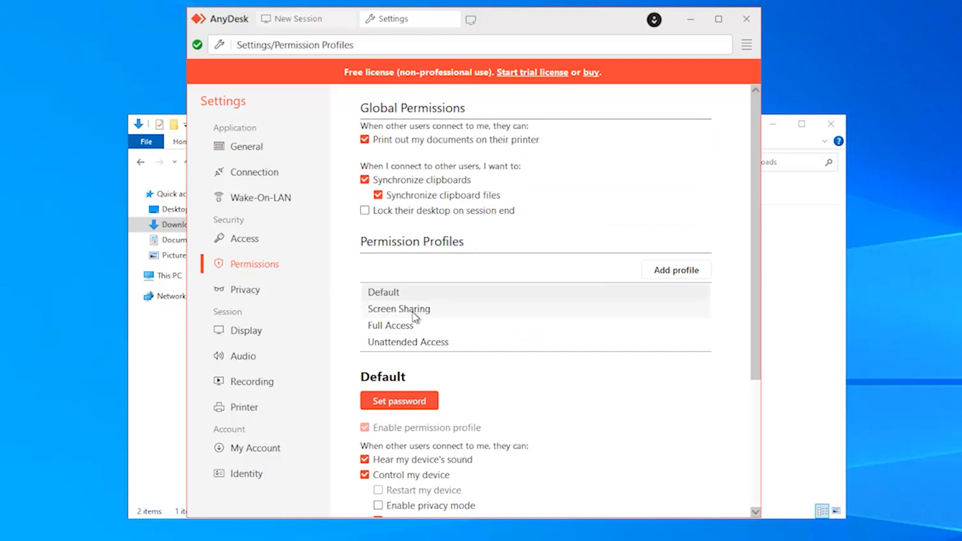
pyautogui.click(390, 325)
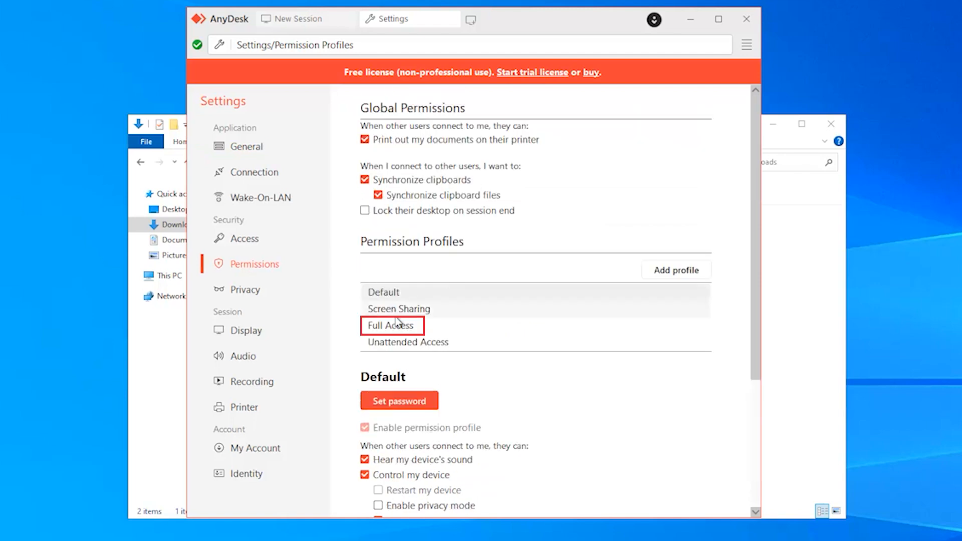
pyautogui.click(391, 324)
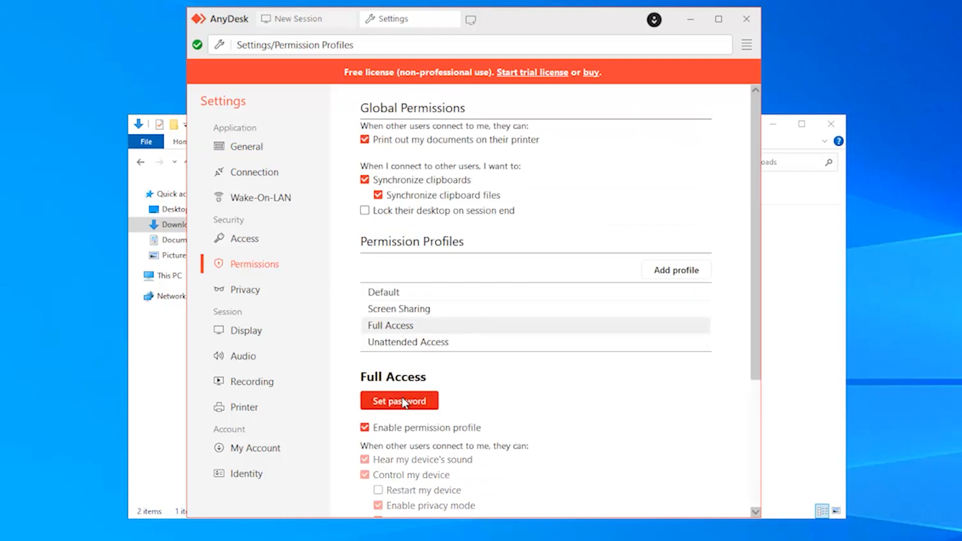
# - Set a password for the Full Access permission profile
pyautogui.click(398, 400)
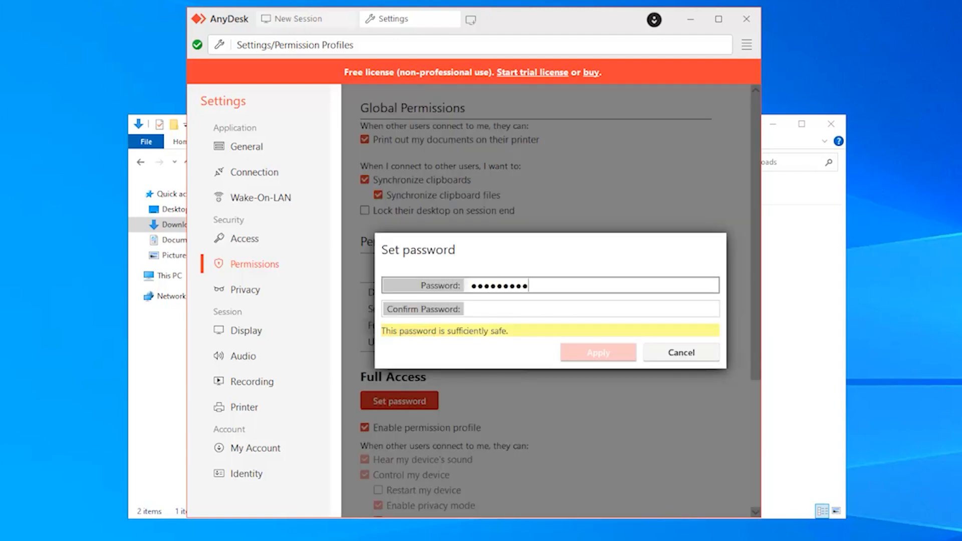
pyautogui.write('••••••••')
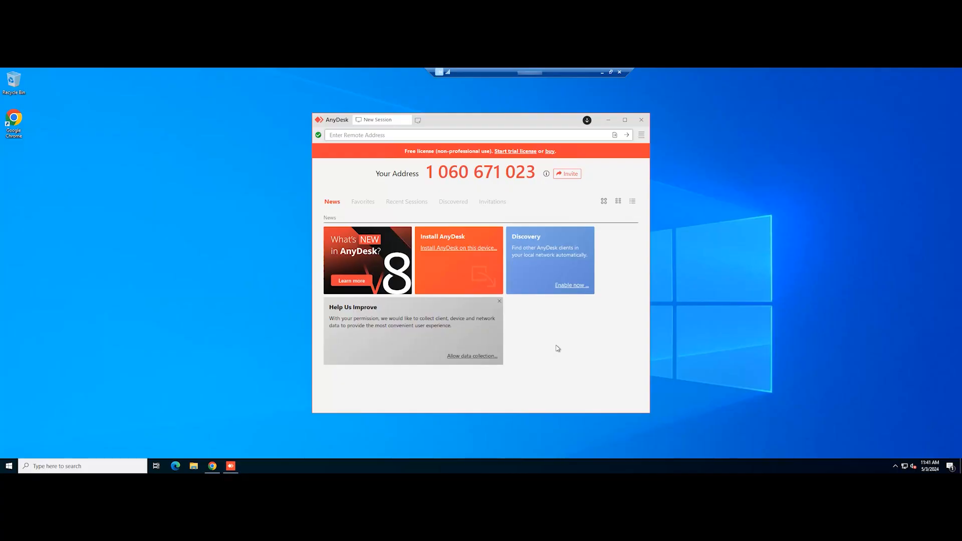
pyautogui.moveTo(499, 283)
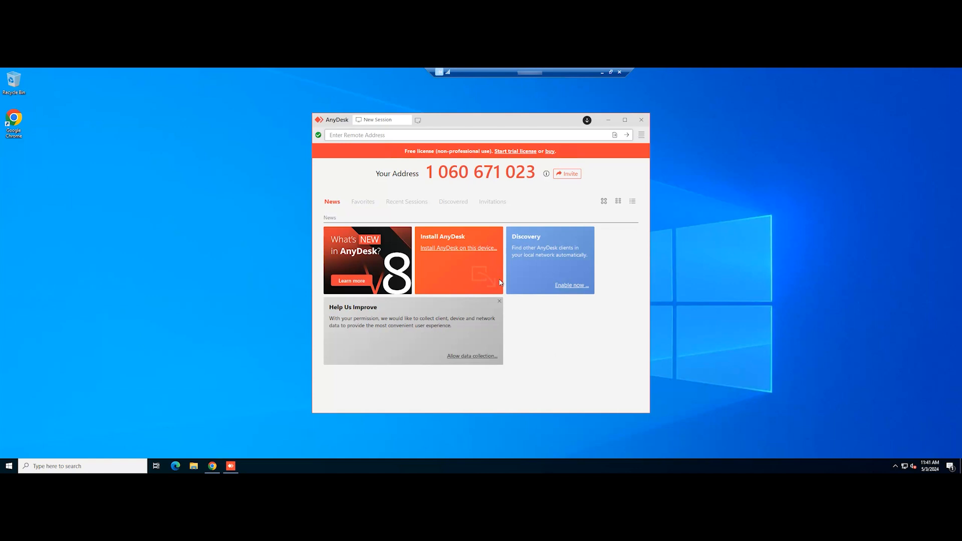
pyautogui.moveTo(432, 190)
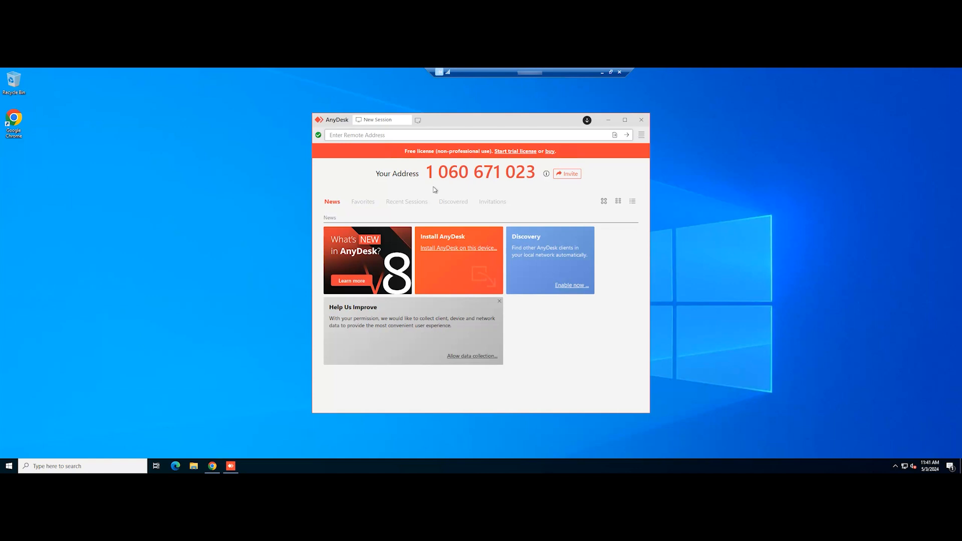
pyautogui.moveTo(395, 140)
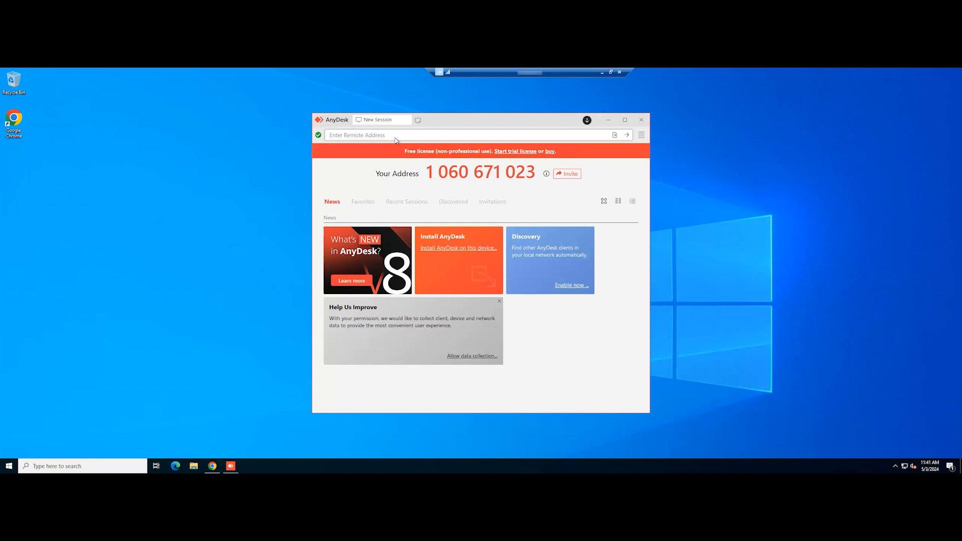
pyautogui.click(472, 135)
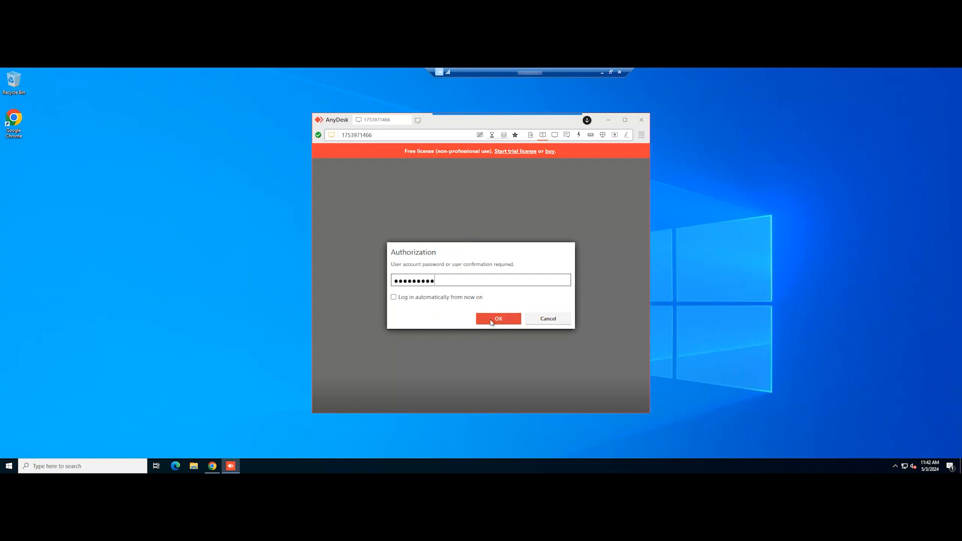
pyautogui.click(498, 319)
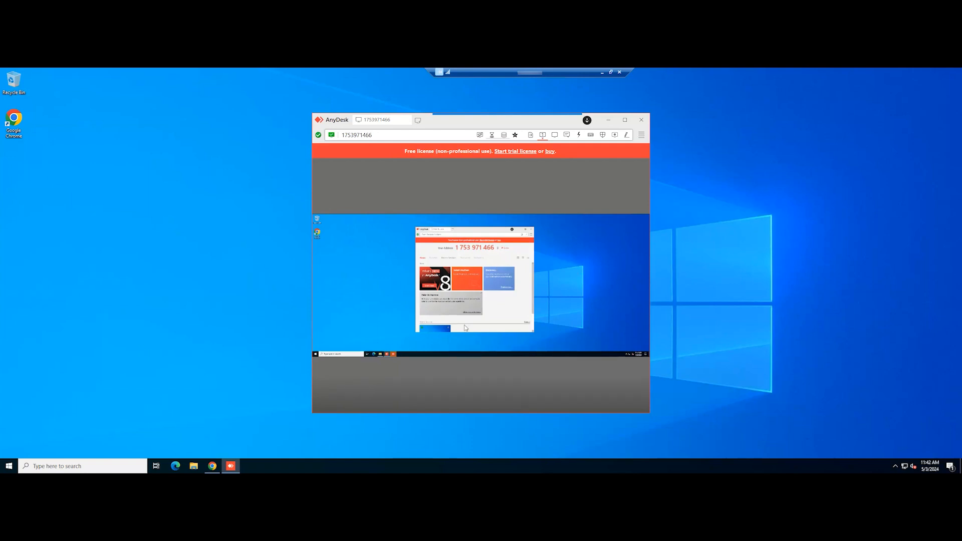
pyautogui.moveTo(456, 318)
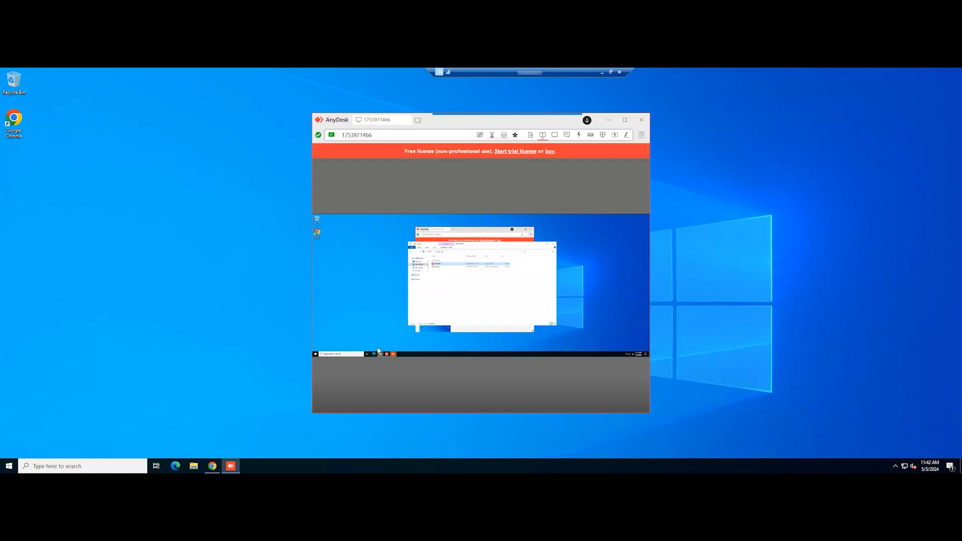
pyautogui.moveTo(541, 247)
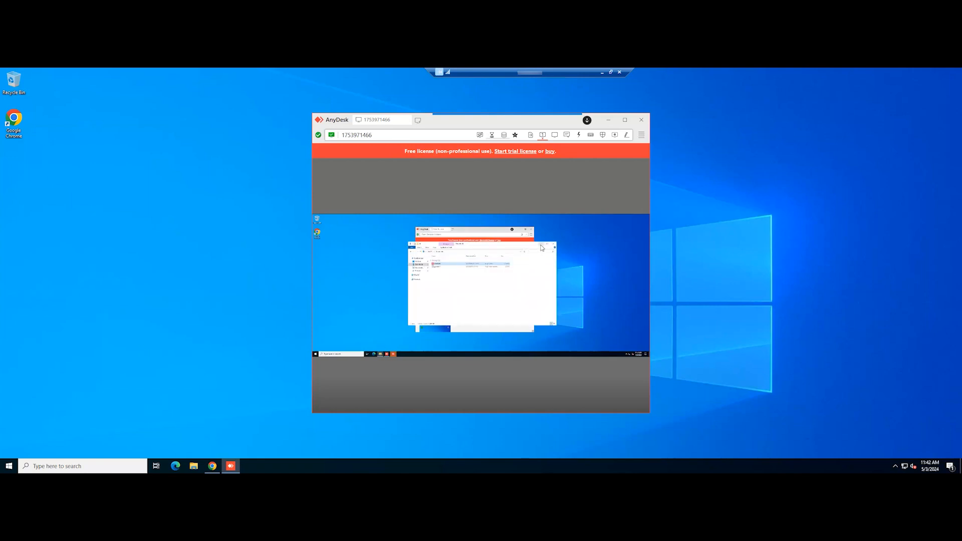